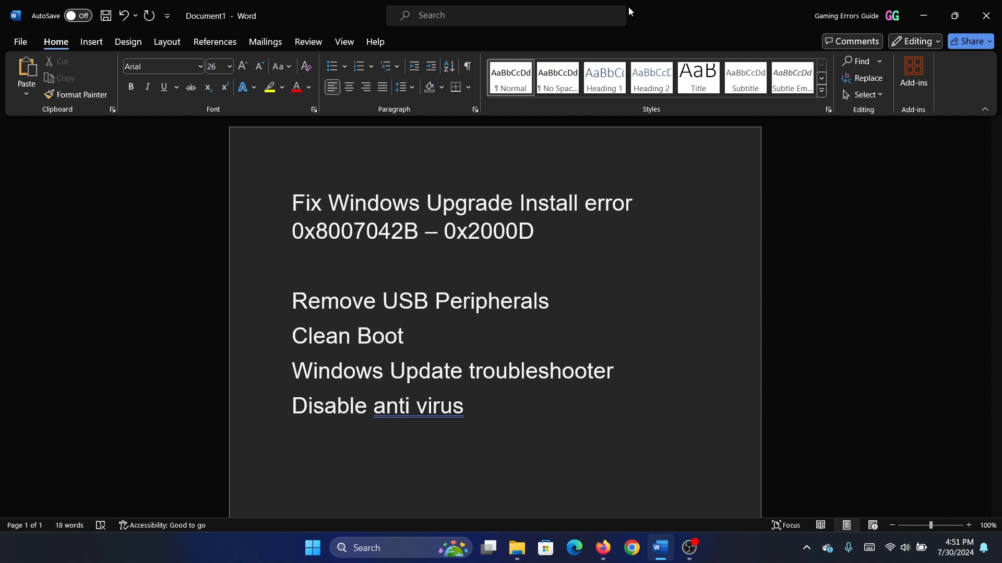
# Step: Open System Configuration via 'sys', hide Microsoft services, disable the rest, apply, and exit without restarting
pyautogui.click(469, 407)
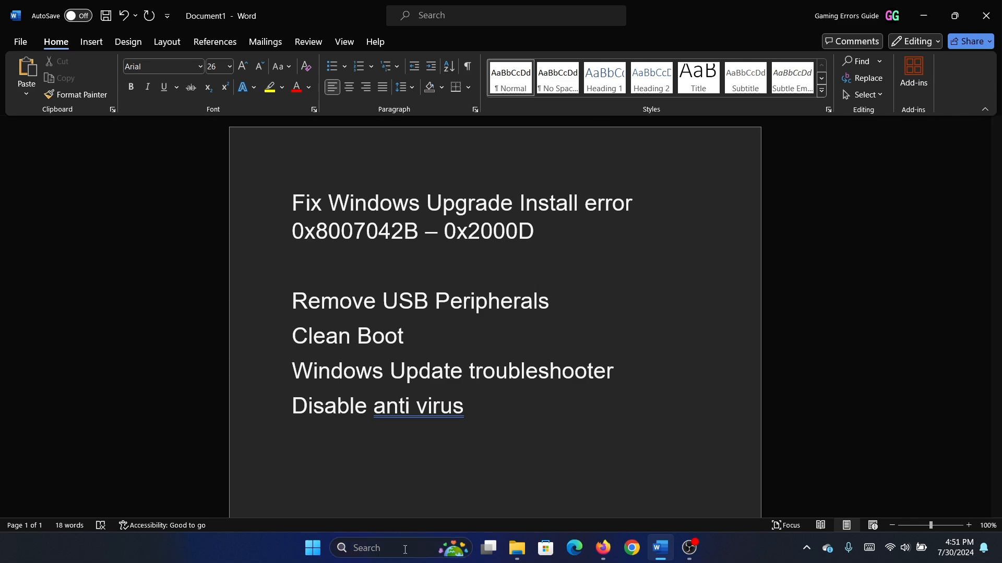
pyautogui.write('sys')
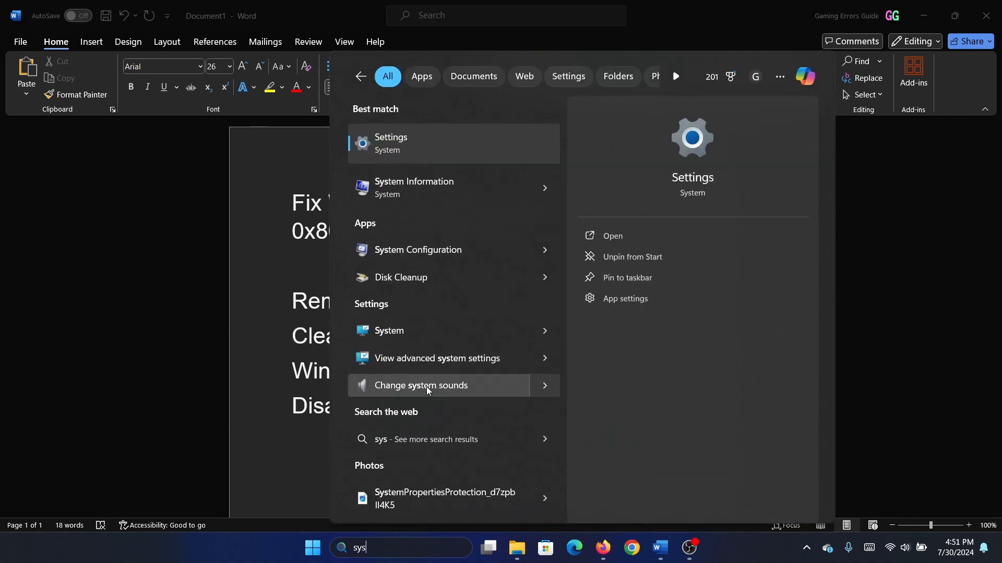
pyautogui.click(418, 250)
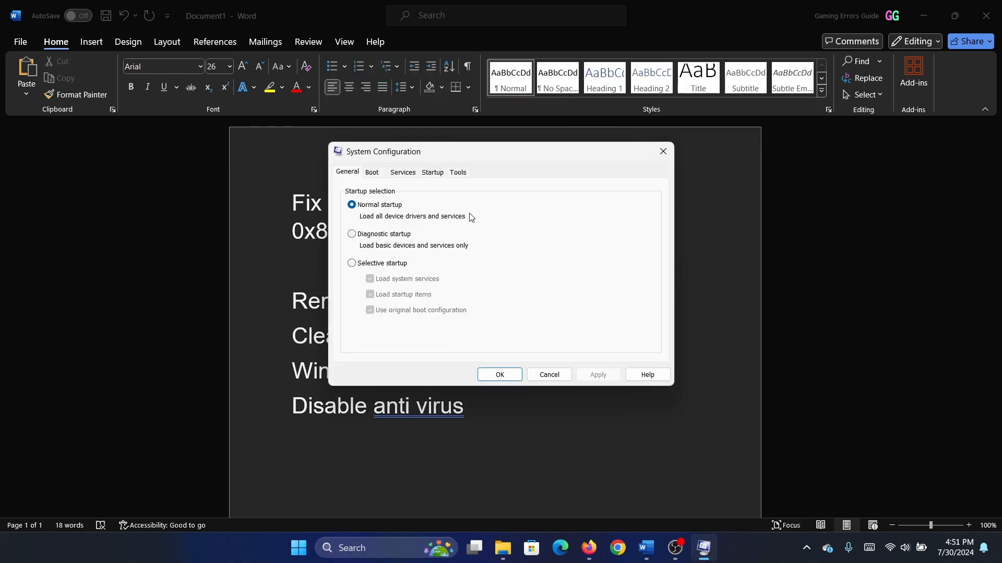
pyautogui.click(403, 172)
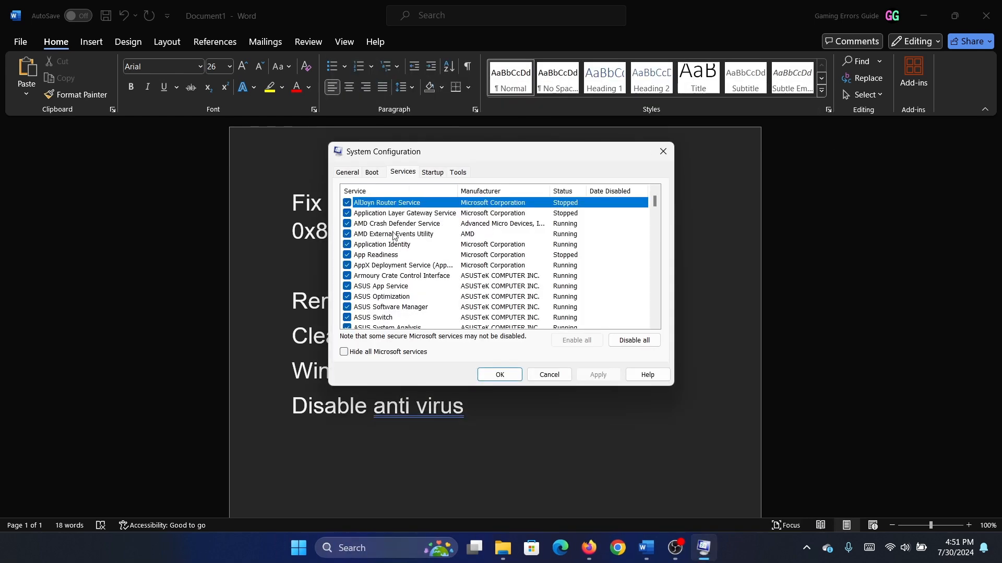
pyautogui.click(343, 351)
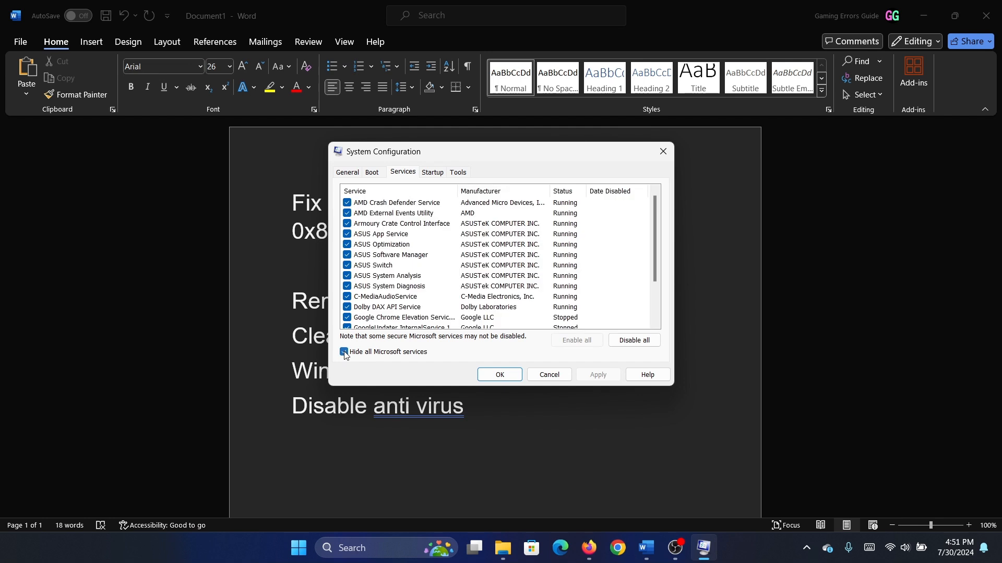
pyautogui.click(344, 352)
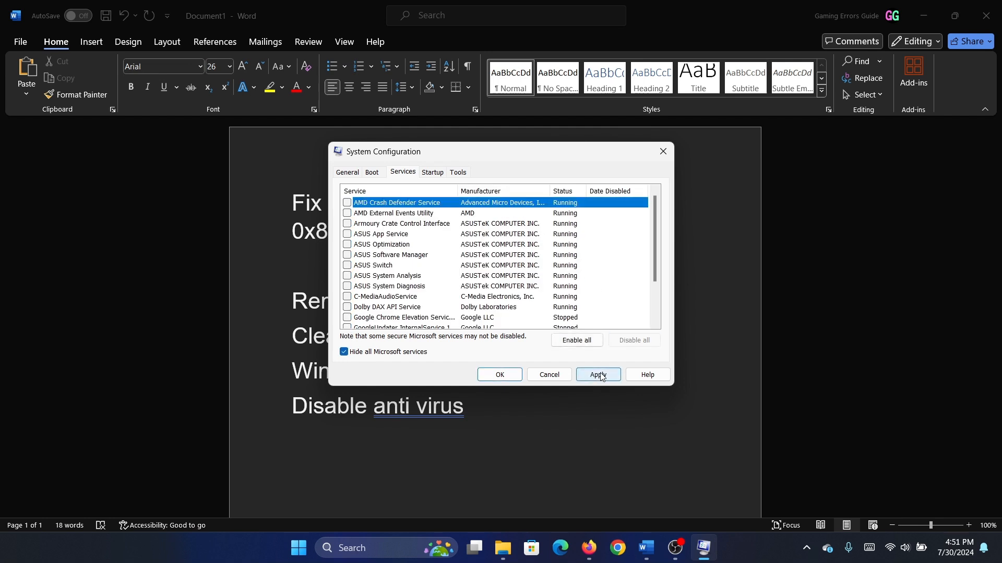
pyautogui.click(597, 375)
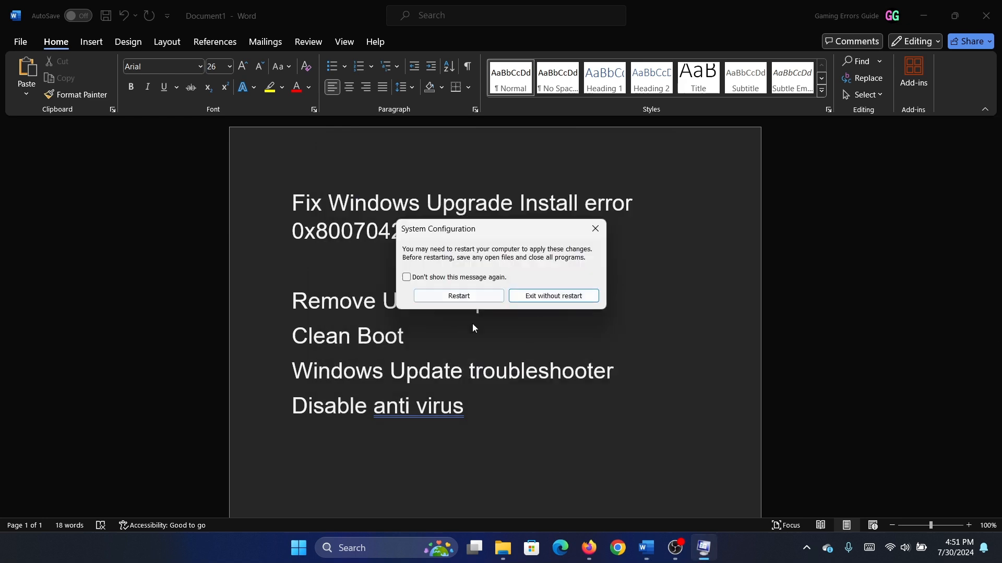
pyautogui.click(553, 295)
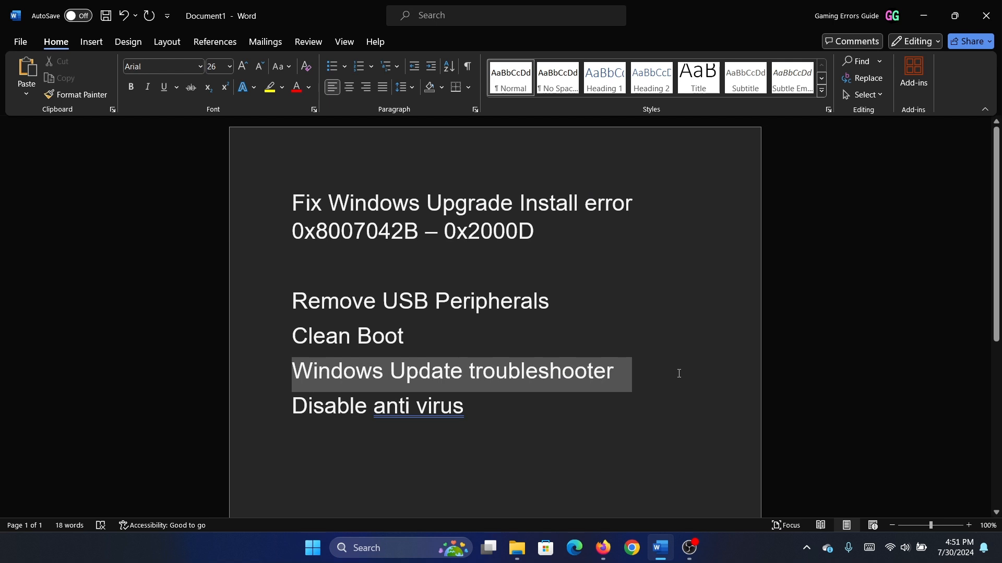
# Step: Run the Windows Update troubleshooter from Troubleshoot > Other troubleshooters, then close it
pyautogui.rightClick(312, 547)
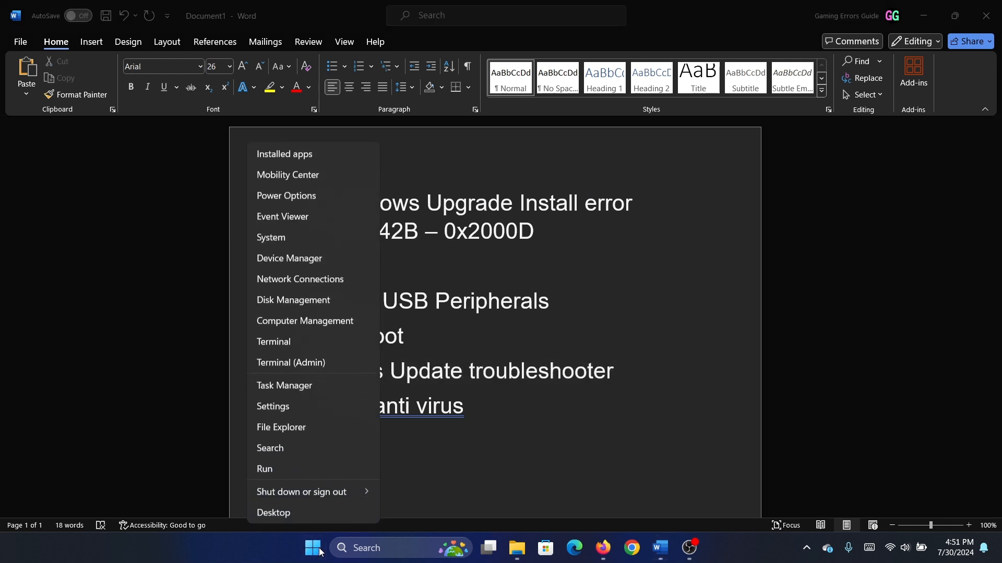
pyautogui.click(273, 407)
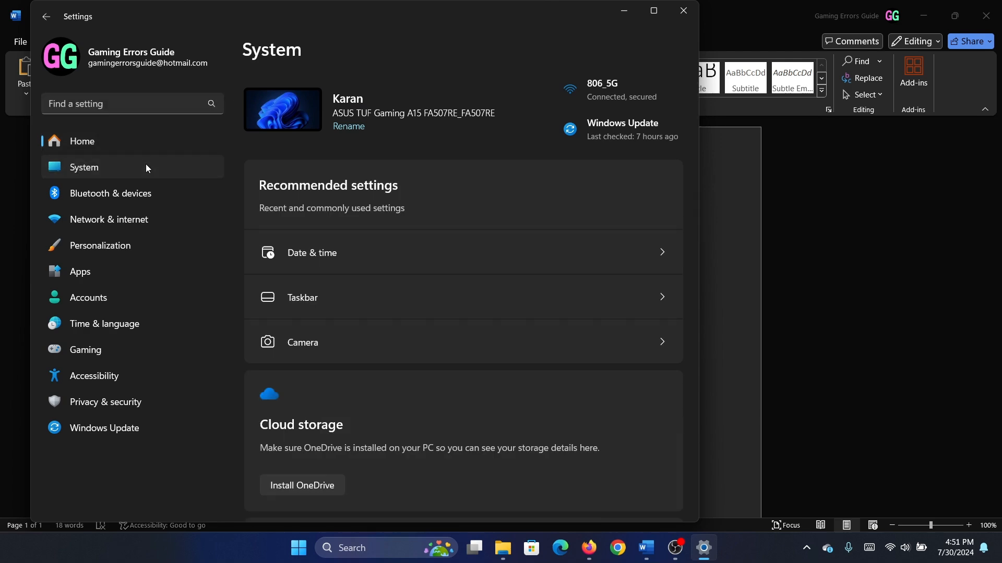
pyautogui.scroll(-3)
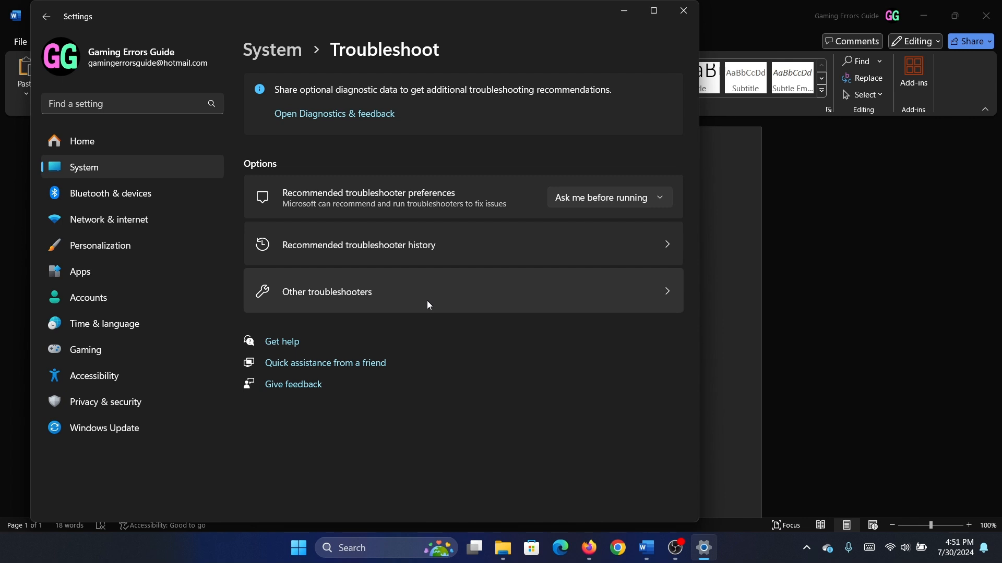
pyautogui.click(326, 292)
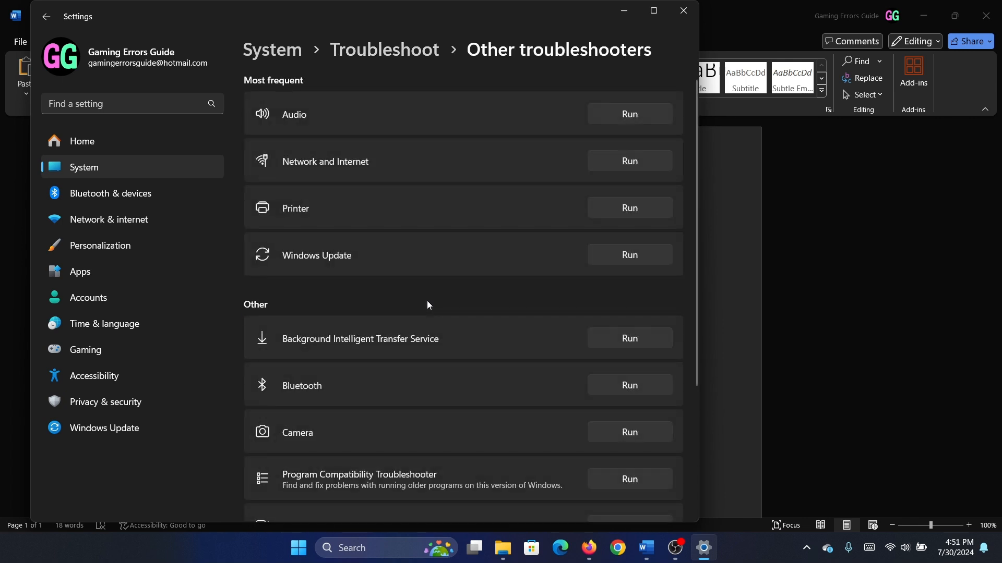
pyautogui.click(628, 254)
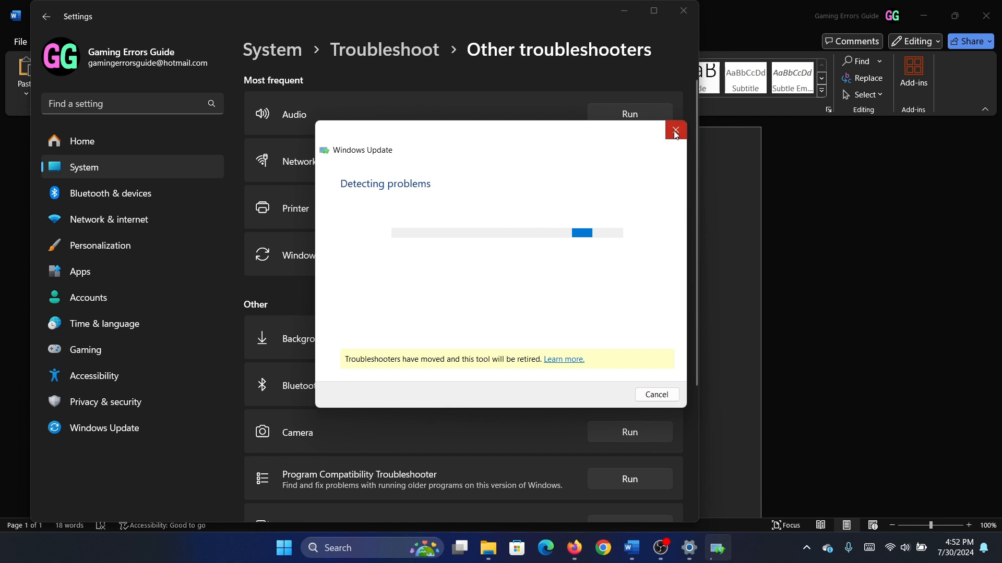
pyautogui.click(675, 131)
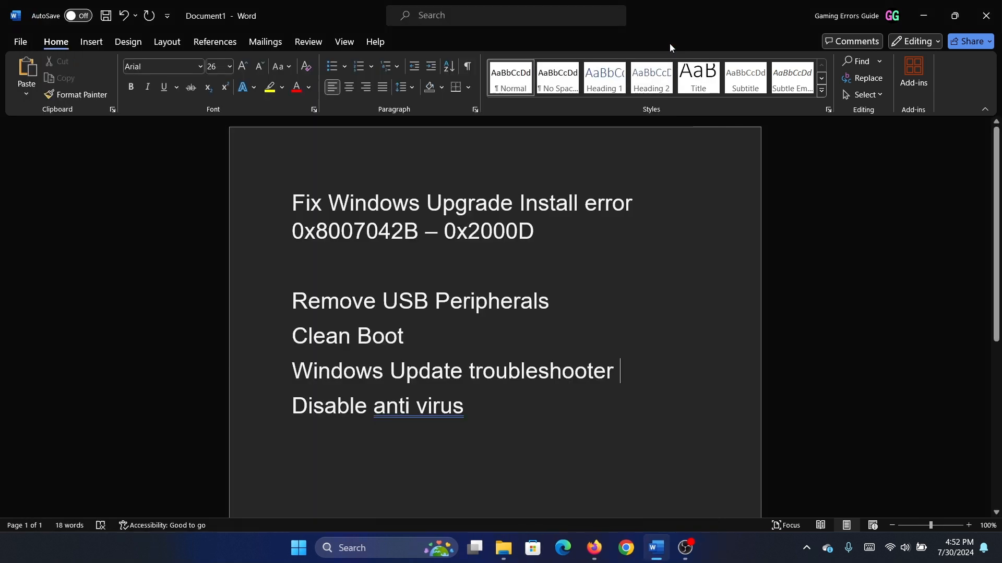
pyautogui.moveTo(296, 413)
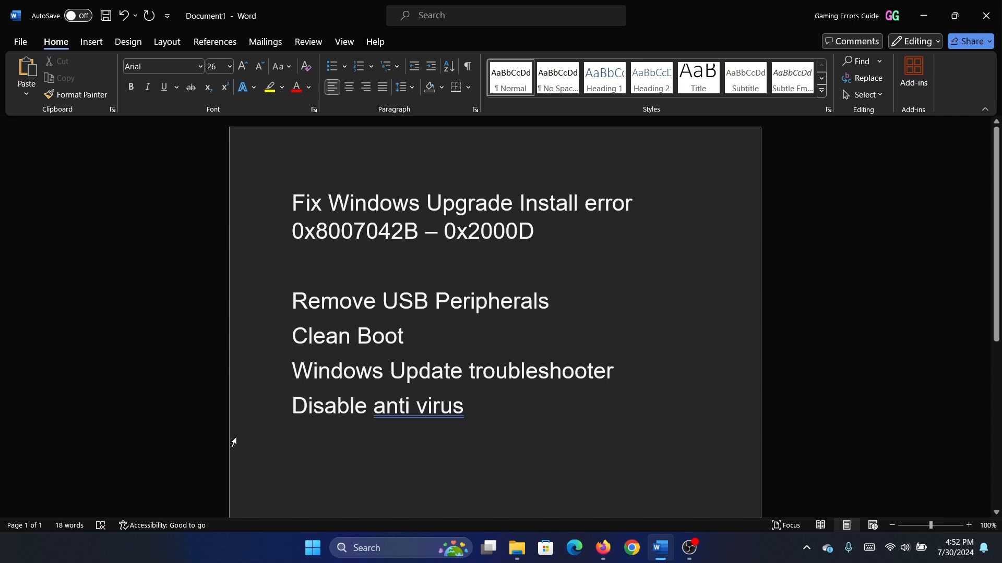
# Step: Show Apps > Installed apps in Settings, listing 63 apps sorted by install date
pyautogui.rightClick(313, 553)
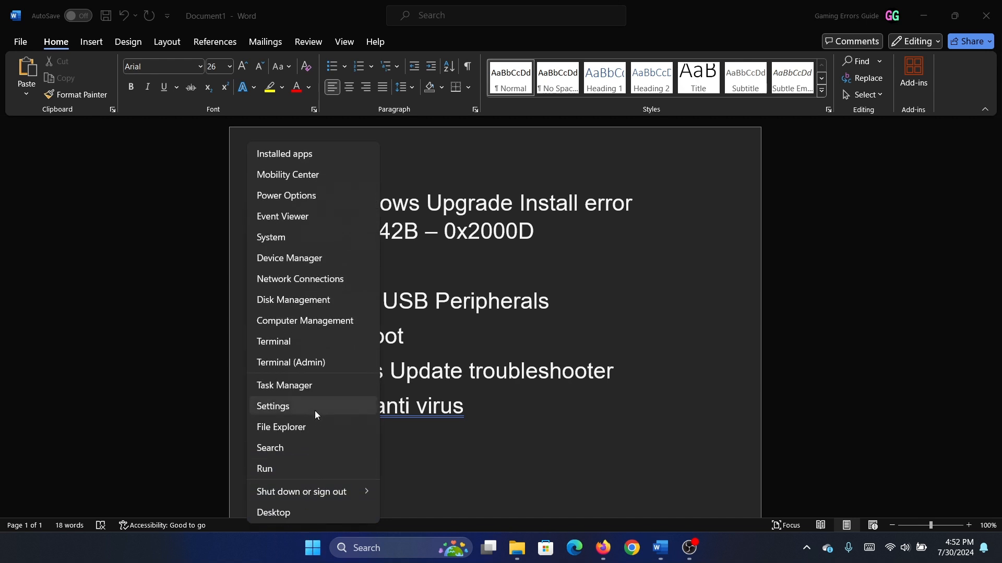
pyautogui.click(272, 406)
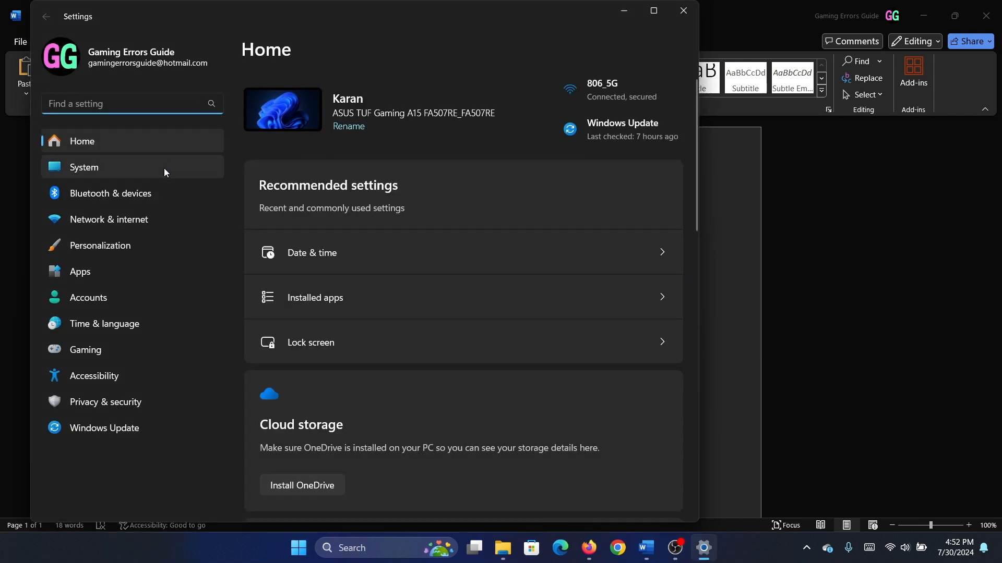
pyautogui.moveTo(148, 176)
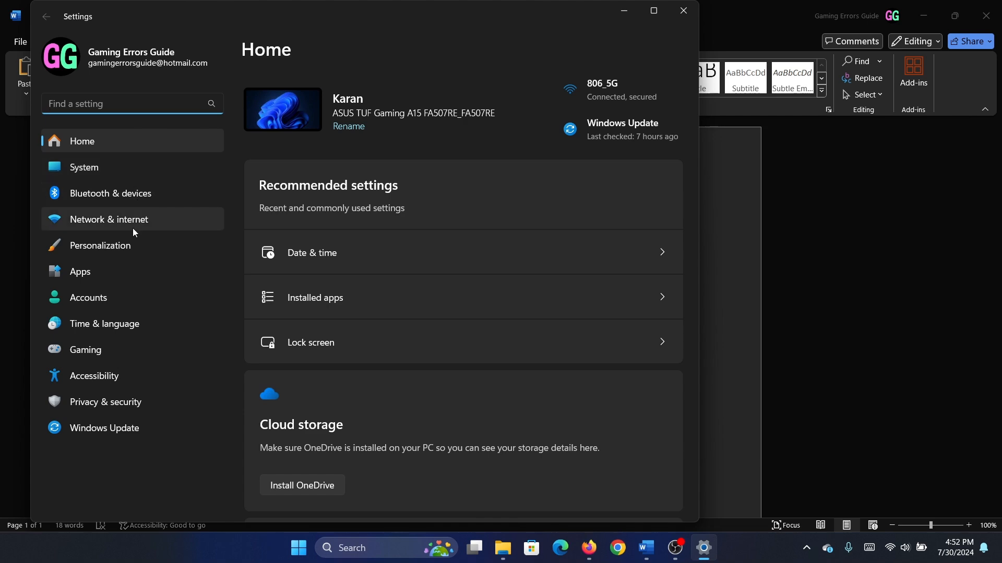
pyautogui.click(80, 271)
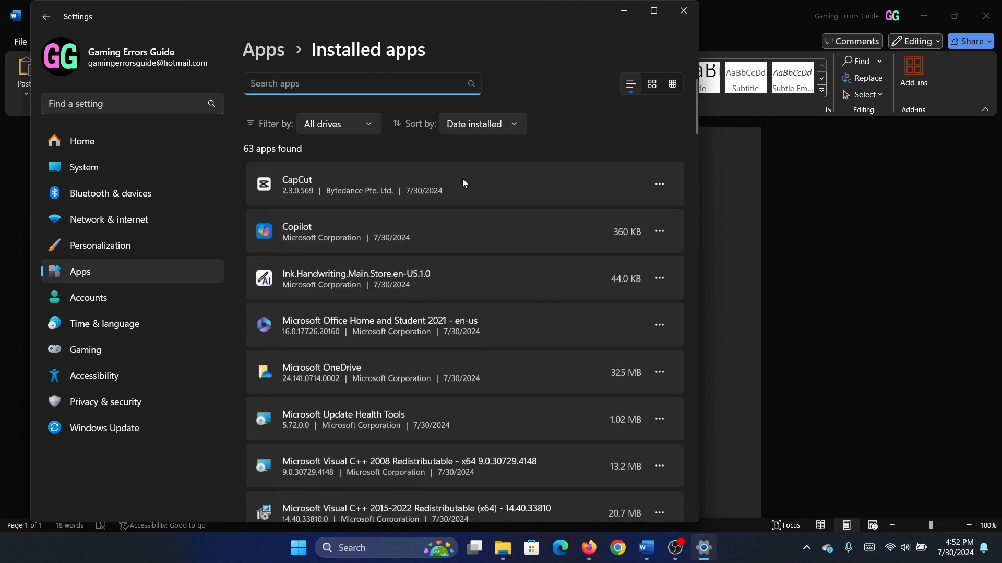
pyautogui.click(660, 231)
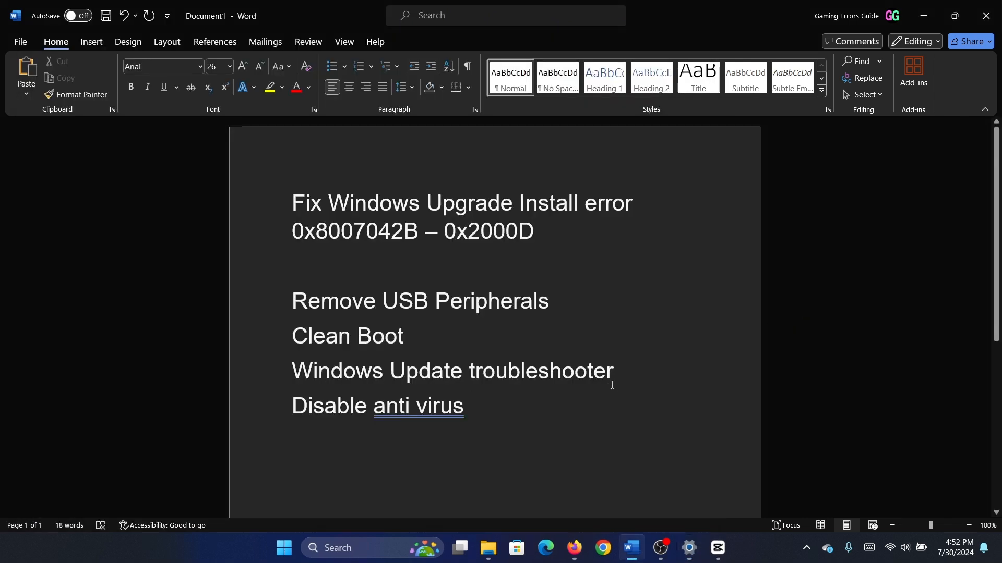
pyautogui.moveTo(609, 388)
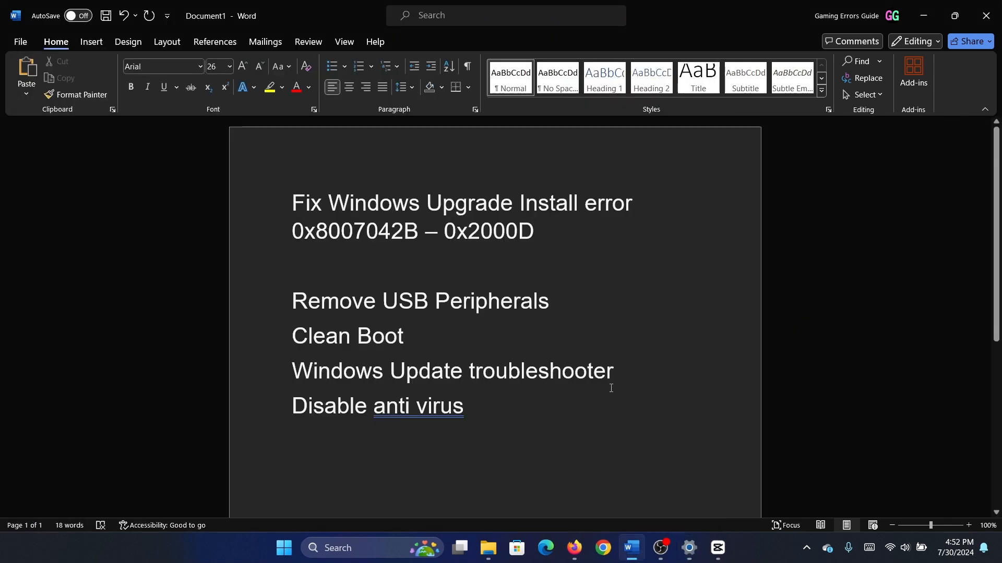